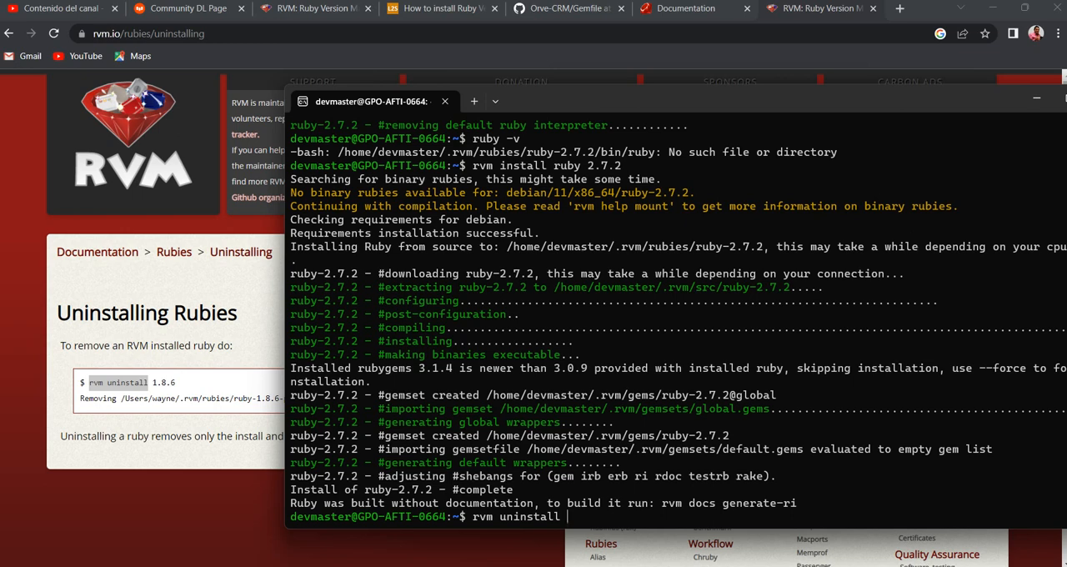
Run 'rvm uninstall 2.7.2' to remove Ruby 2.7.2's source, directory and default interpreter.
type("2.")
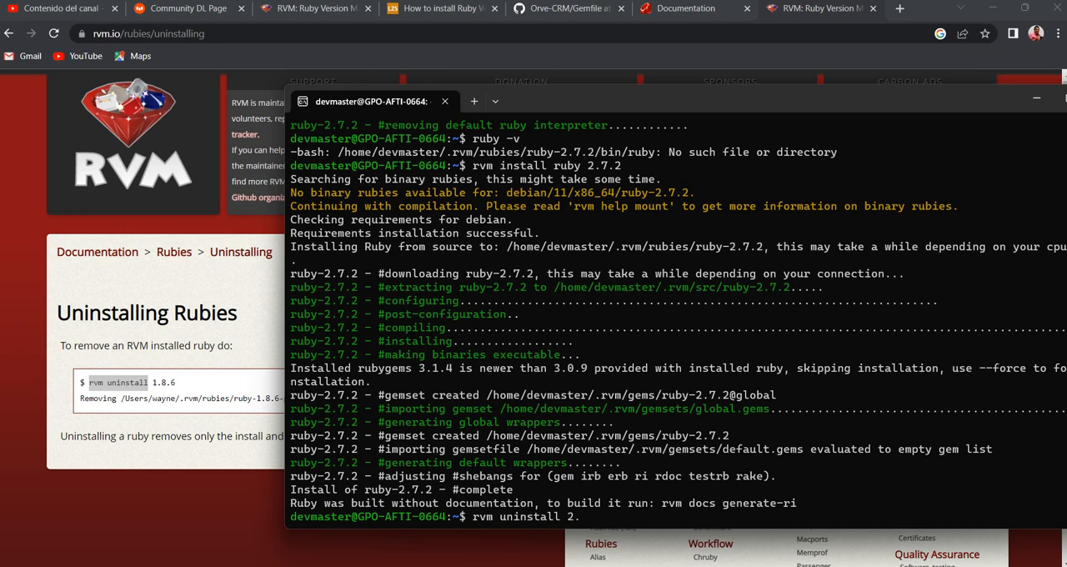
type(".7.2")
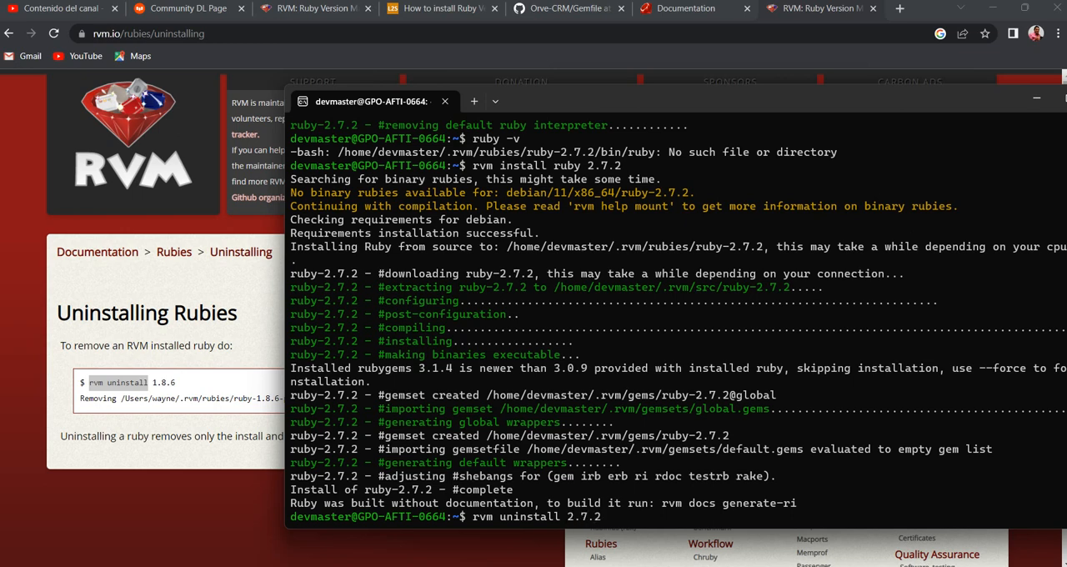
key("Return")
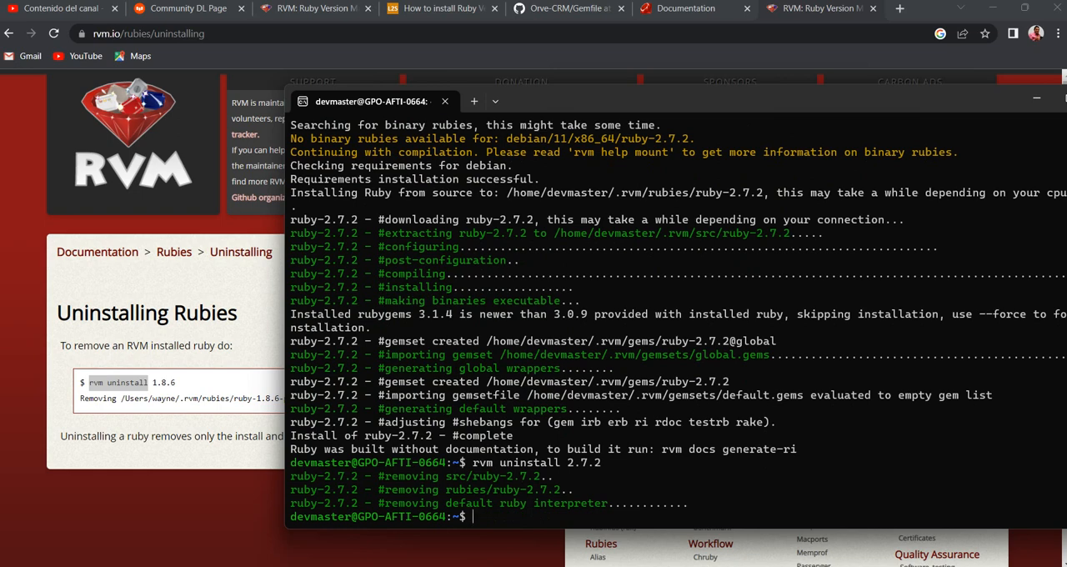
Run 'ruby -v' to confirm Ruby 2.7.2 is no longer available.
type("ruby -v")
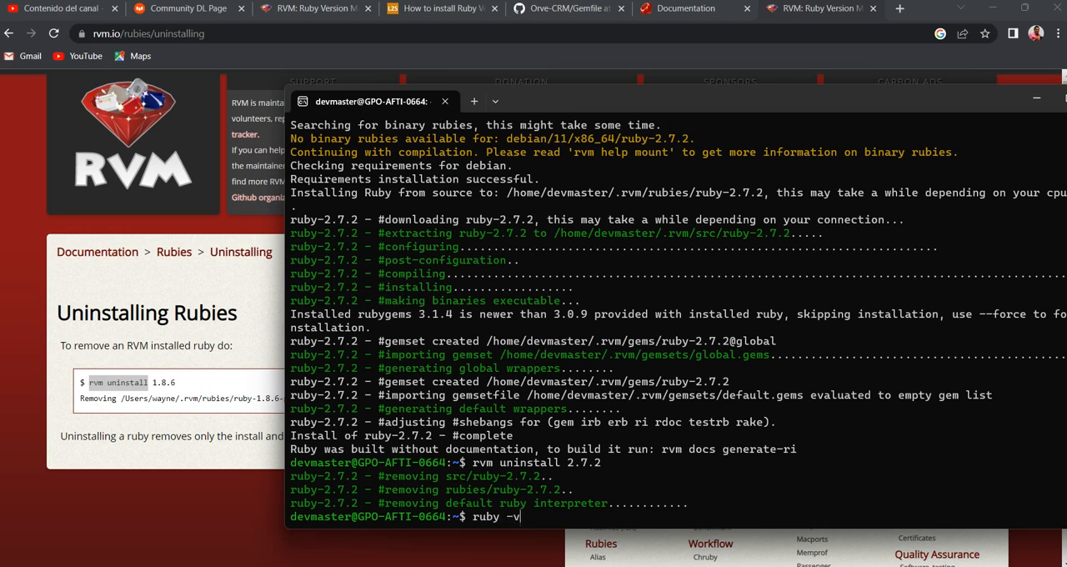
key("Return")
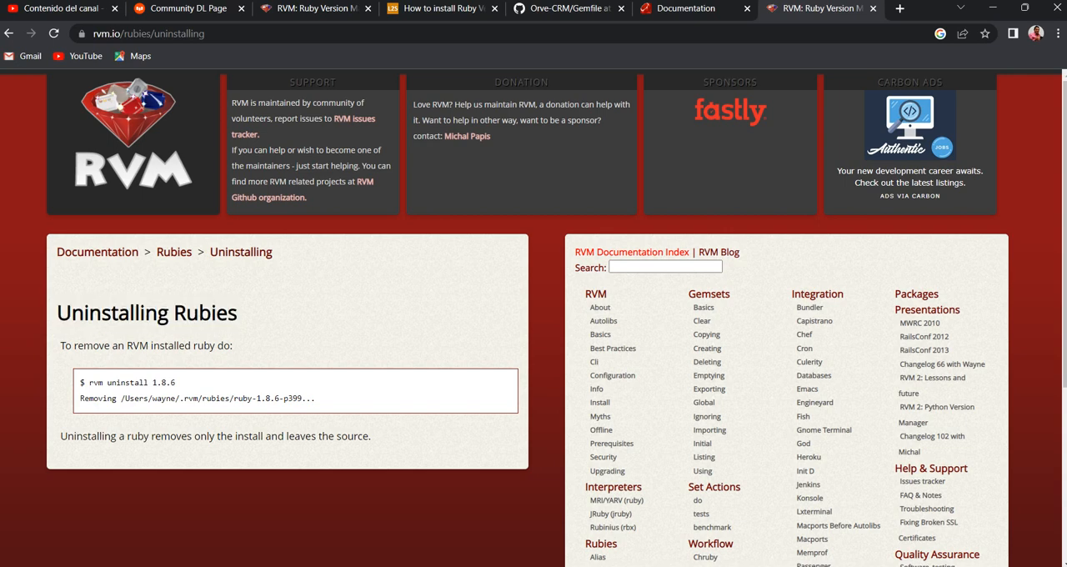
Select the word 'Rubies' in the Chrome page heading.
double_click(205, 311)
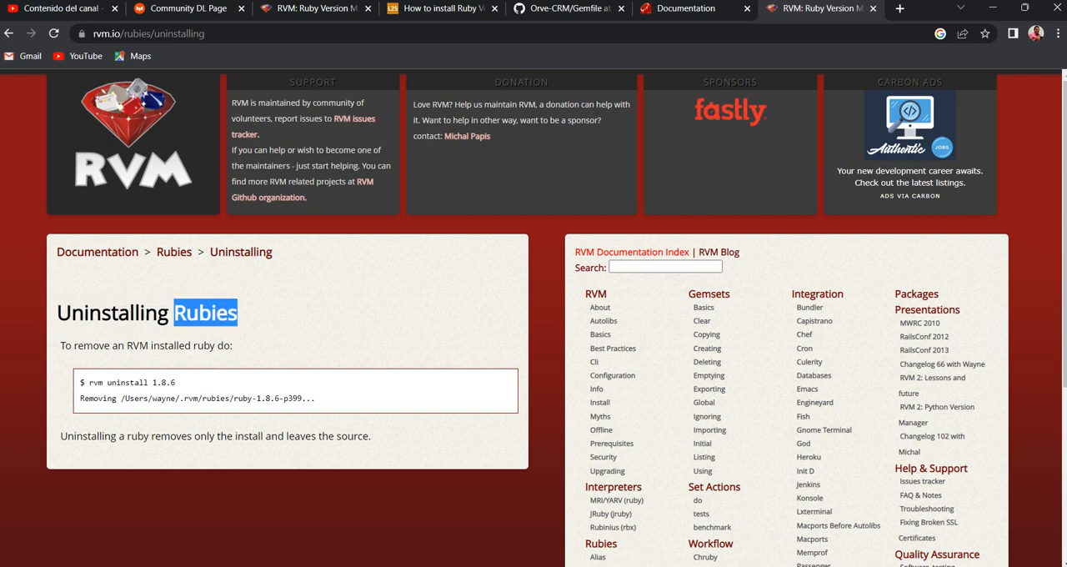